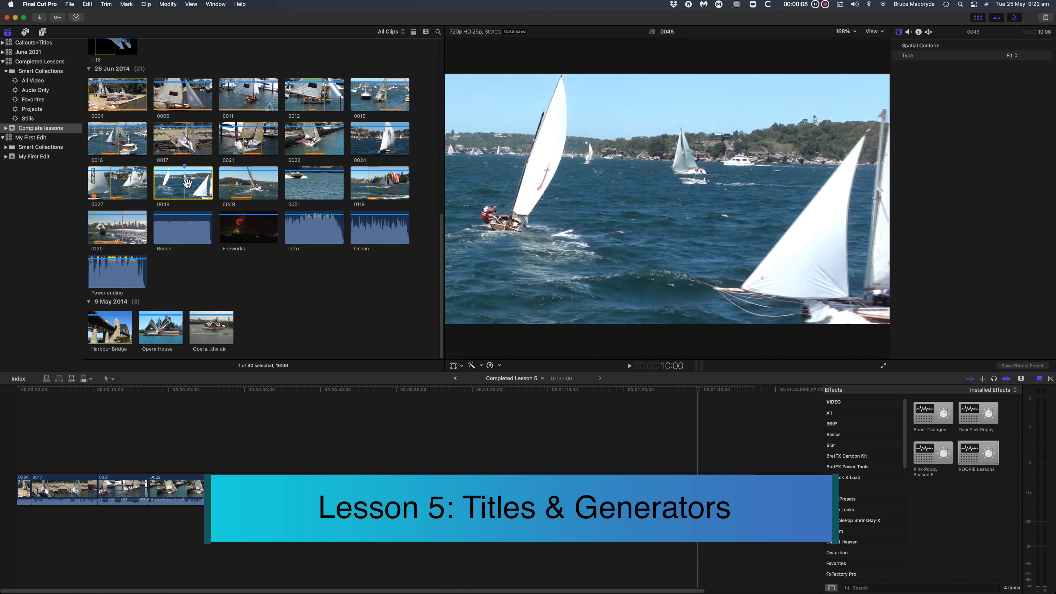
mouse_move(211, 281)
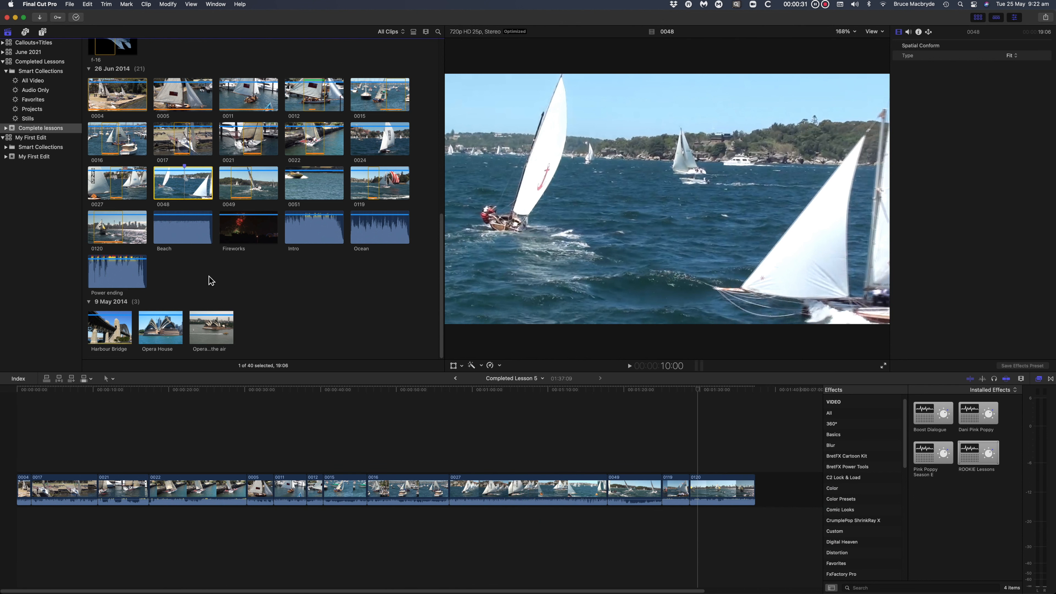
Step: Show the Titles and Generators browser and toggle between the installed titles and generators
click(42, 32)
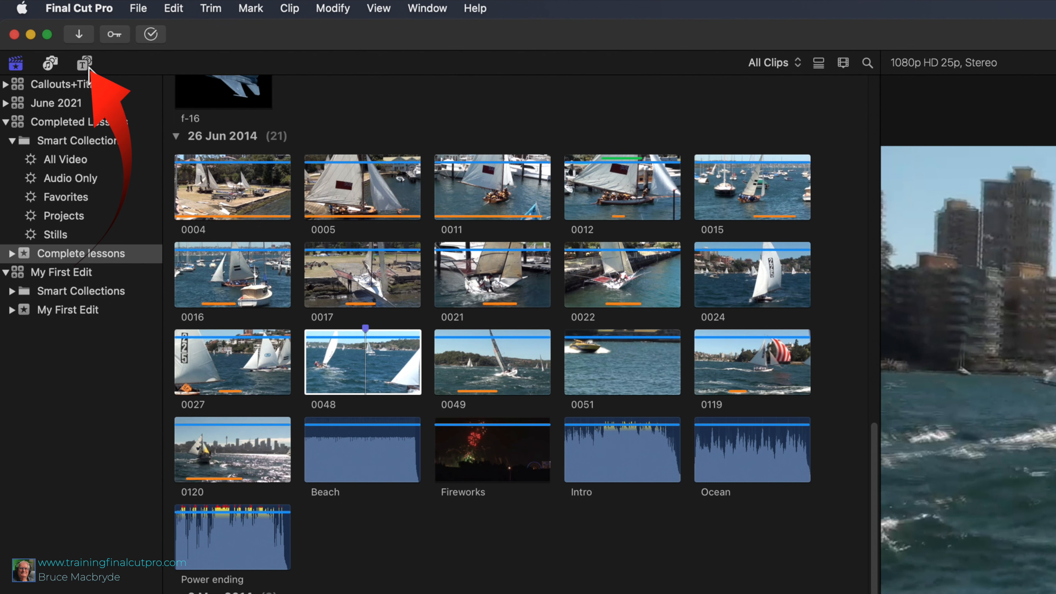
click(83, 63)
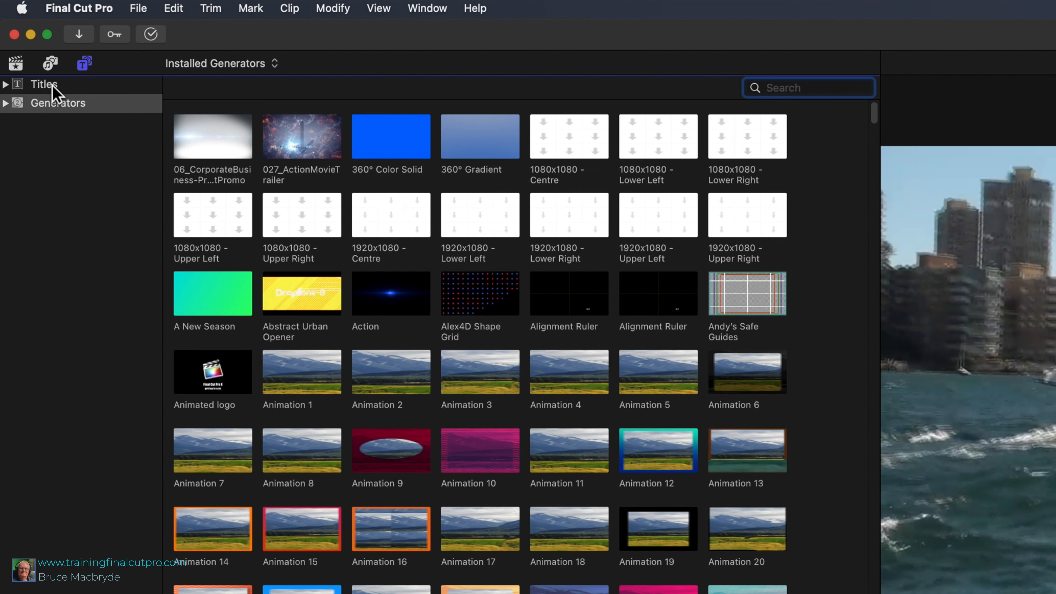
click(57, 102)
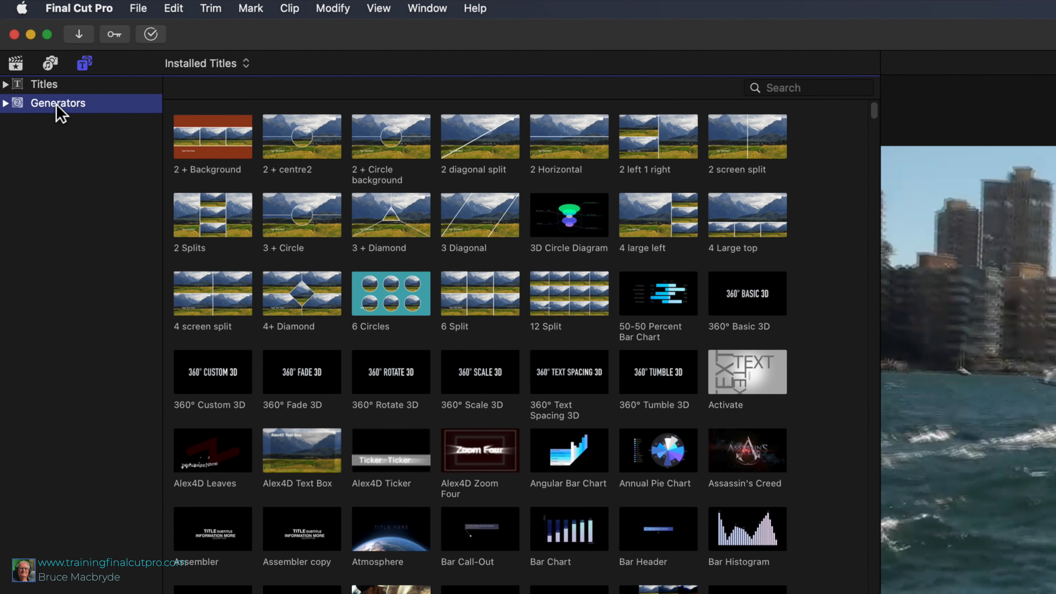
click(57, 103)
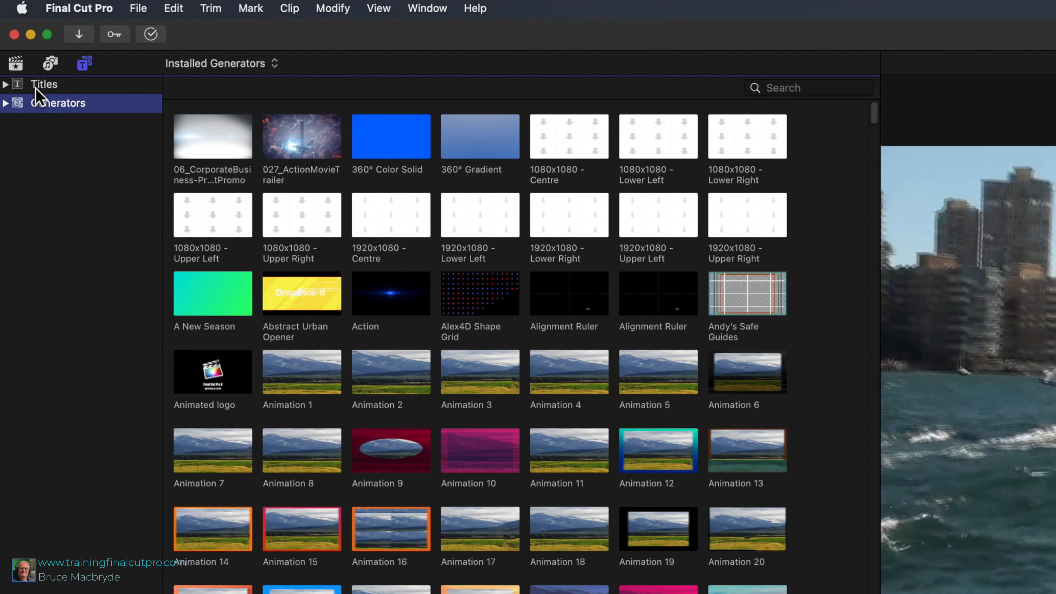
click(42, 84)
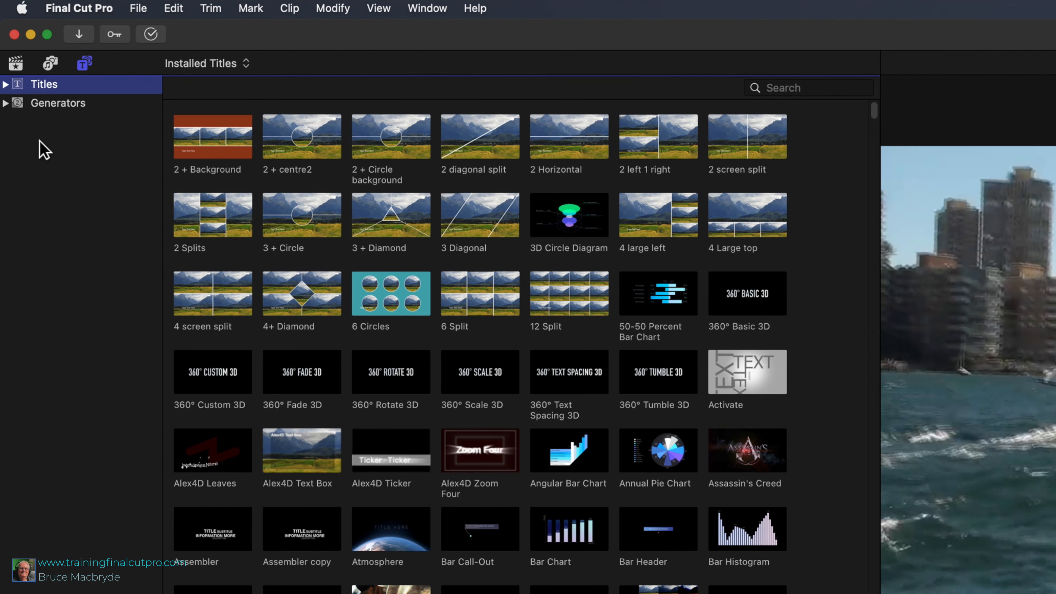
Step: Settle on the Titles list and expand it into its full set of subcategories
click(58, 103)
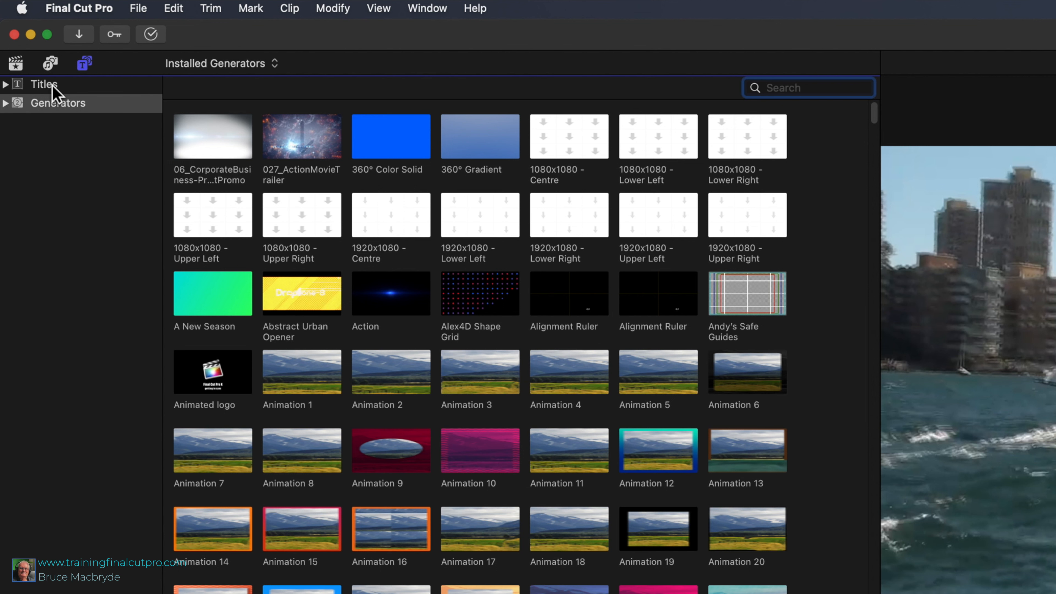
click(44, 84)
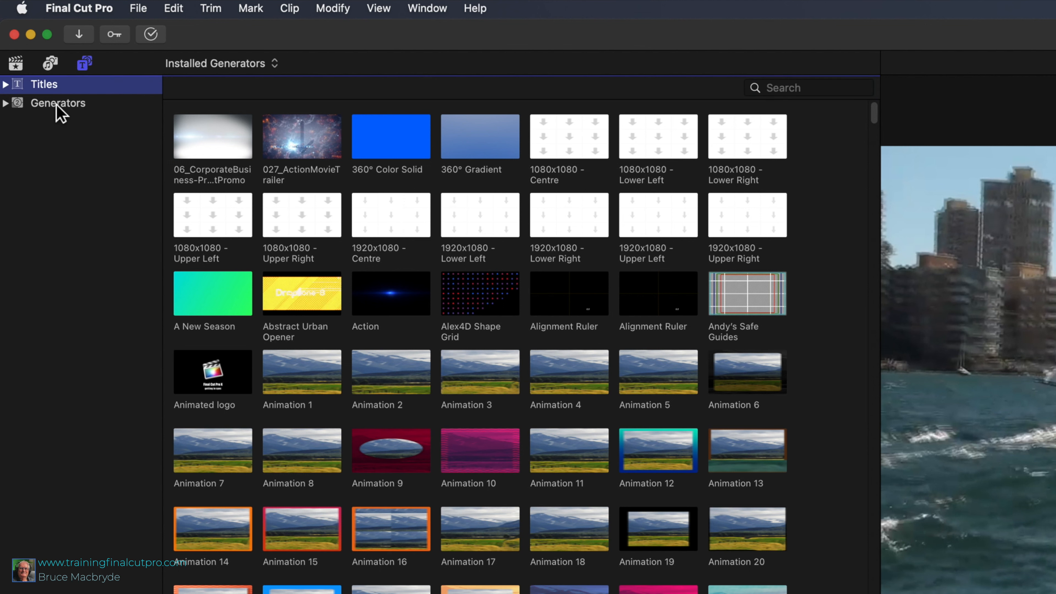
click(43, 84)
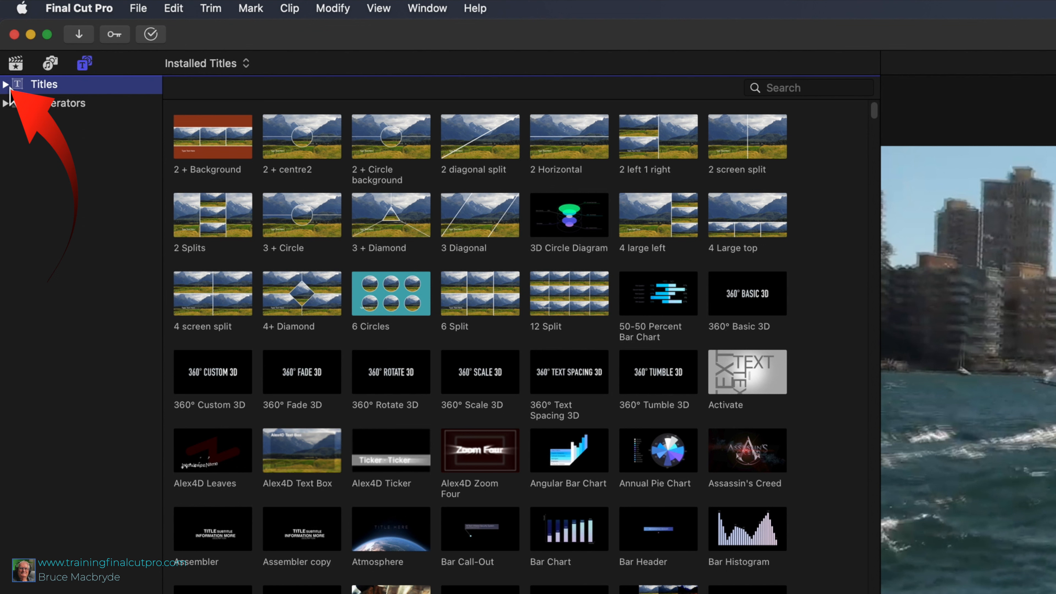
click(6, 84)
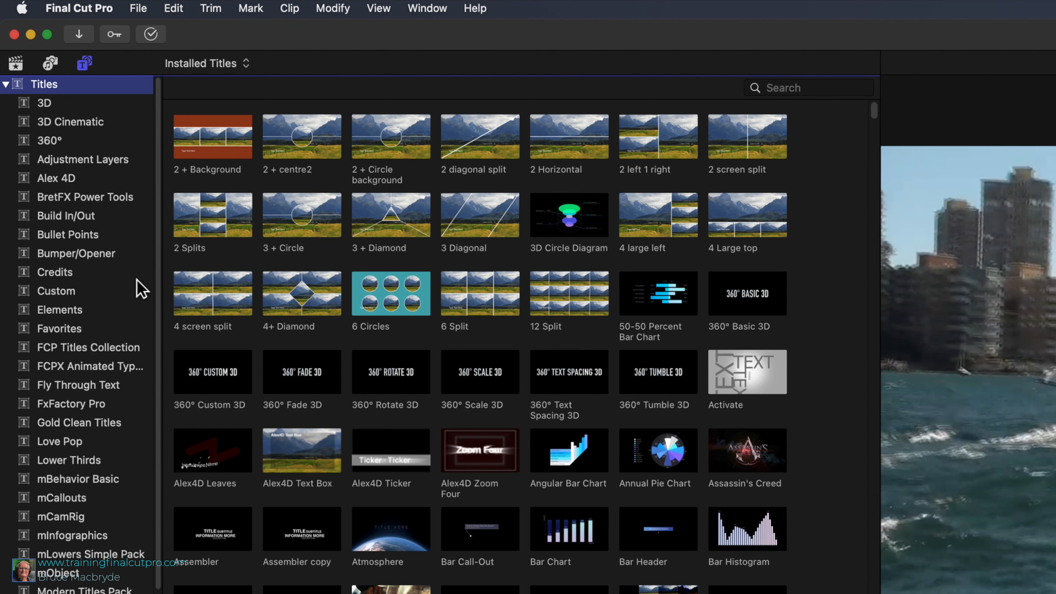
mouse_move(142, 288)
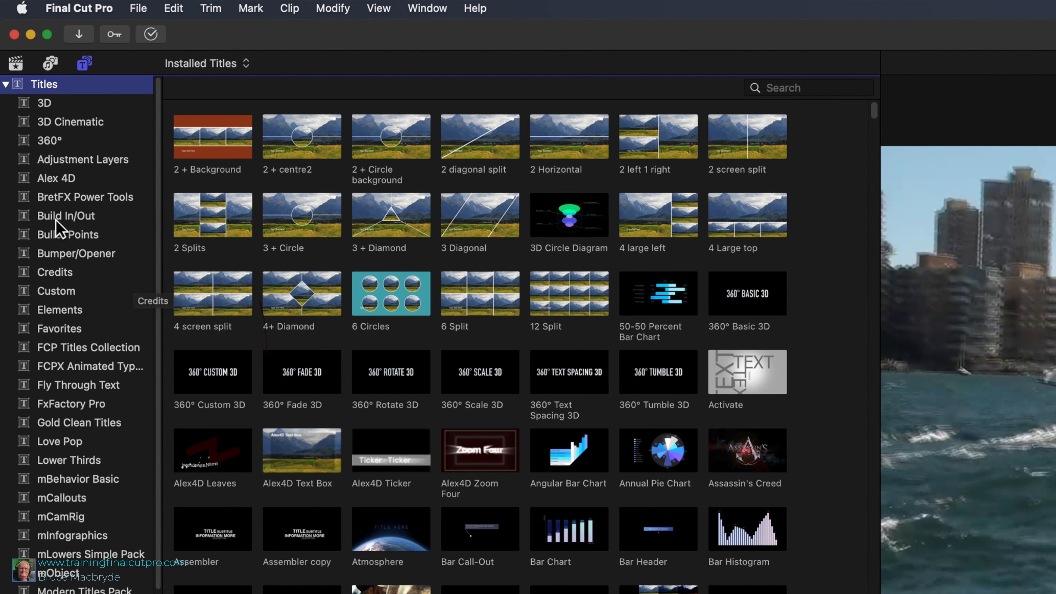
Step: Add the Energetic title from the Build In/Out category over the sailing clip
click(66, 216)
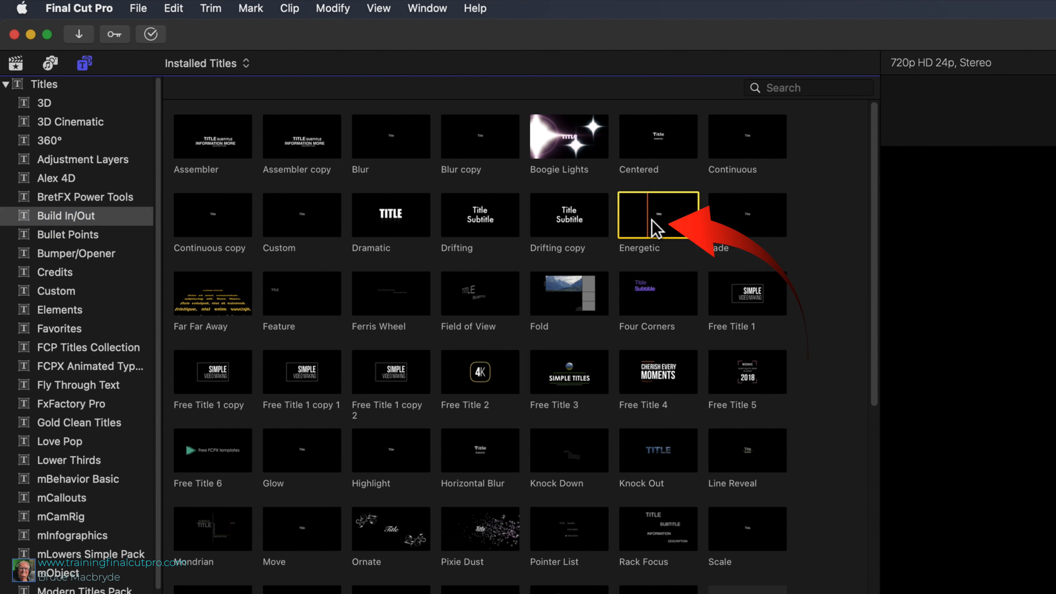
click(657, 214)
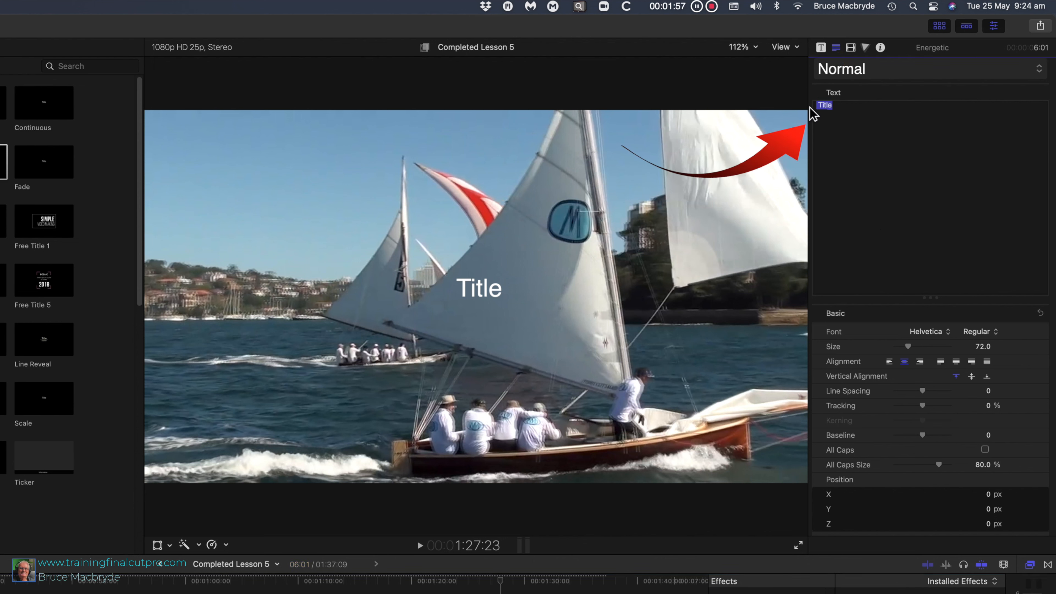
Step: Retype the title as 'The Winner' and enlarge it to size 150 in Helvetica Neue
text(The Winner)
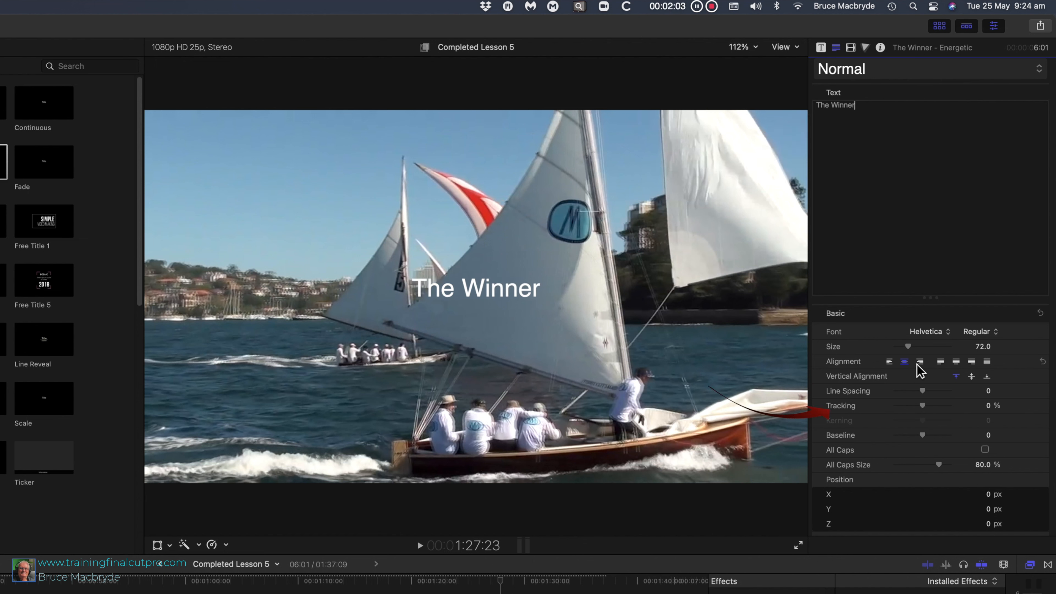
drag(907, 346, 916, 346)
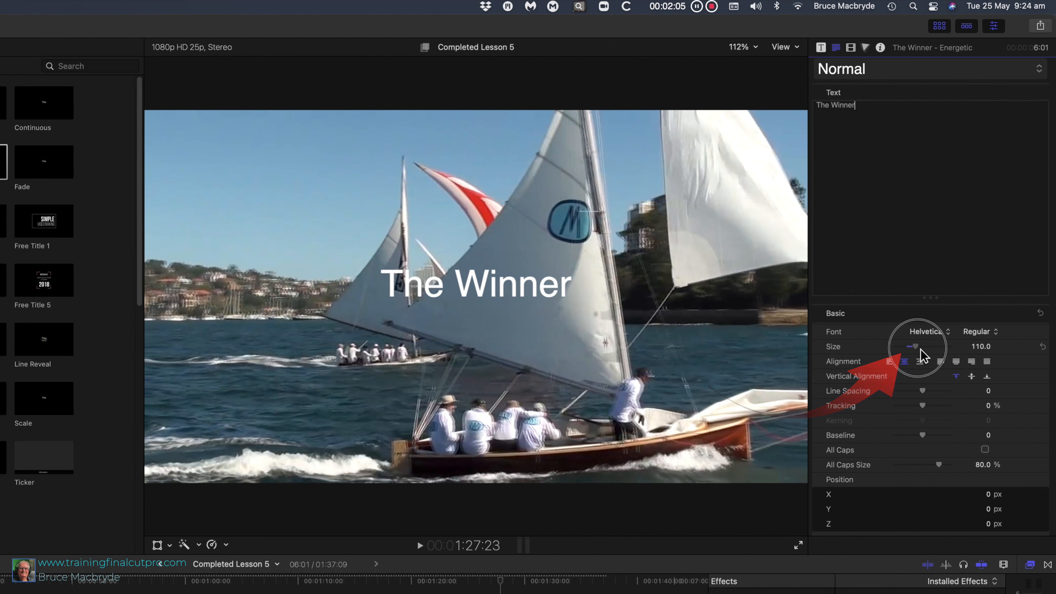
drag(912, 346, 920, 346)
text(150)
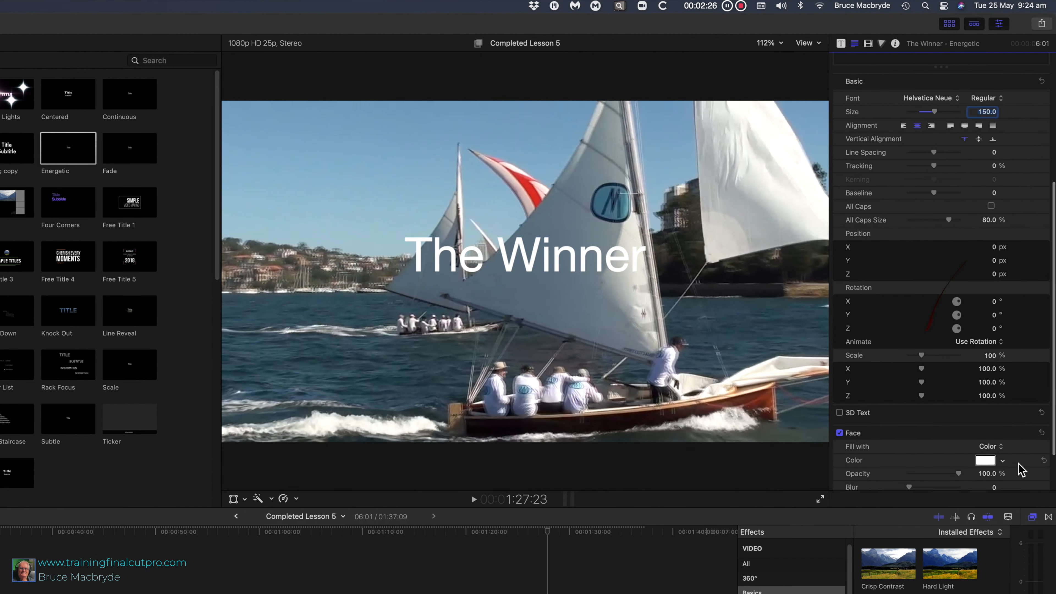
Step: Set the title's Face colour to red in the Colors window
click(984, 460)
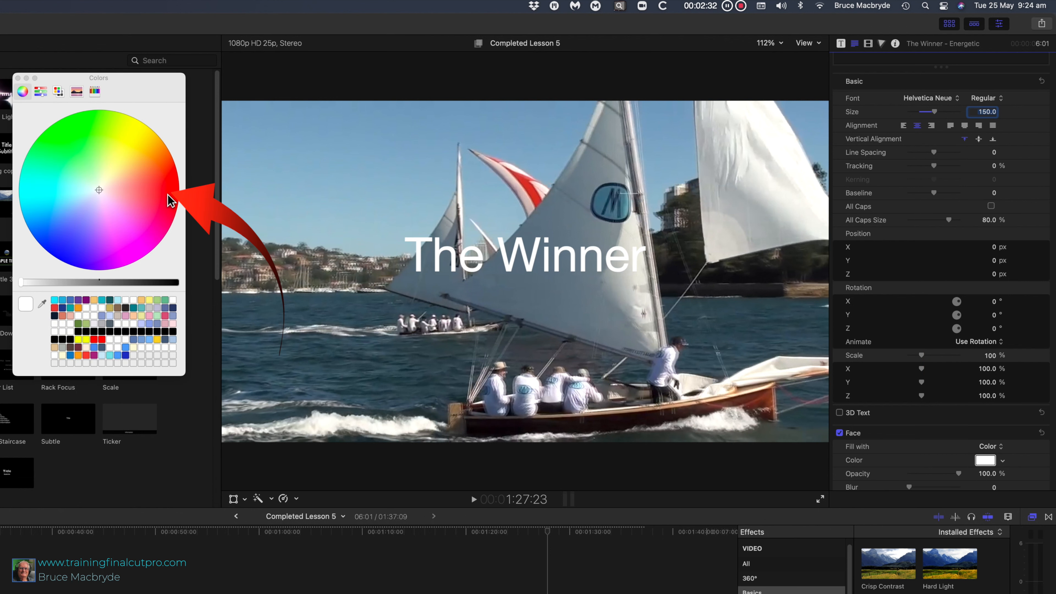
click(165, 192)
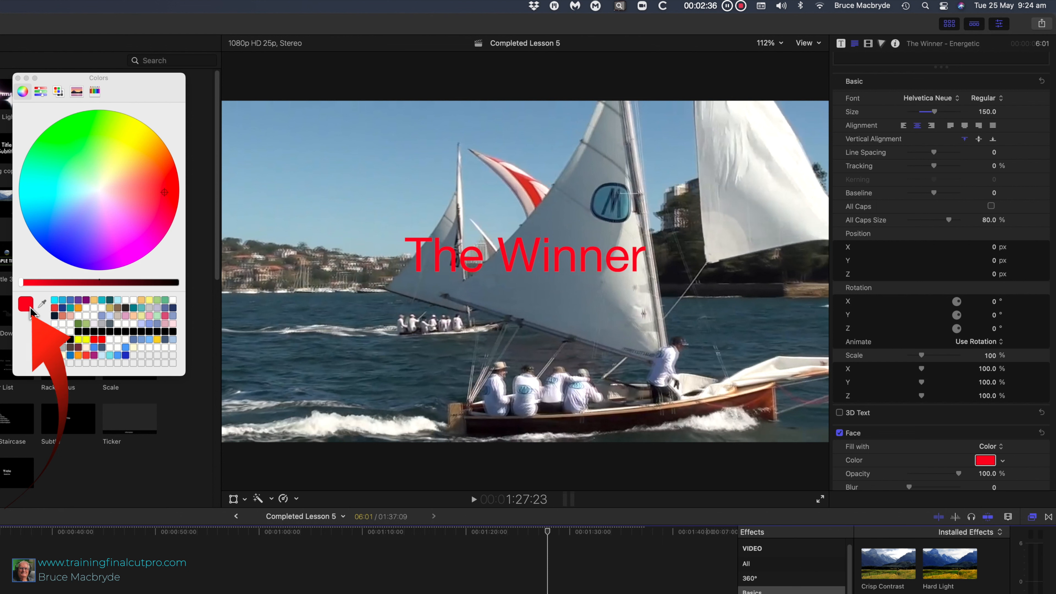
mouse_move(31, 310)
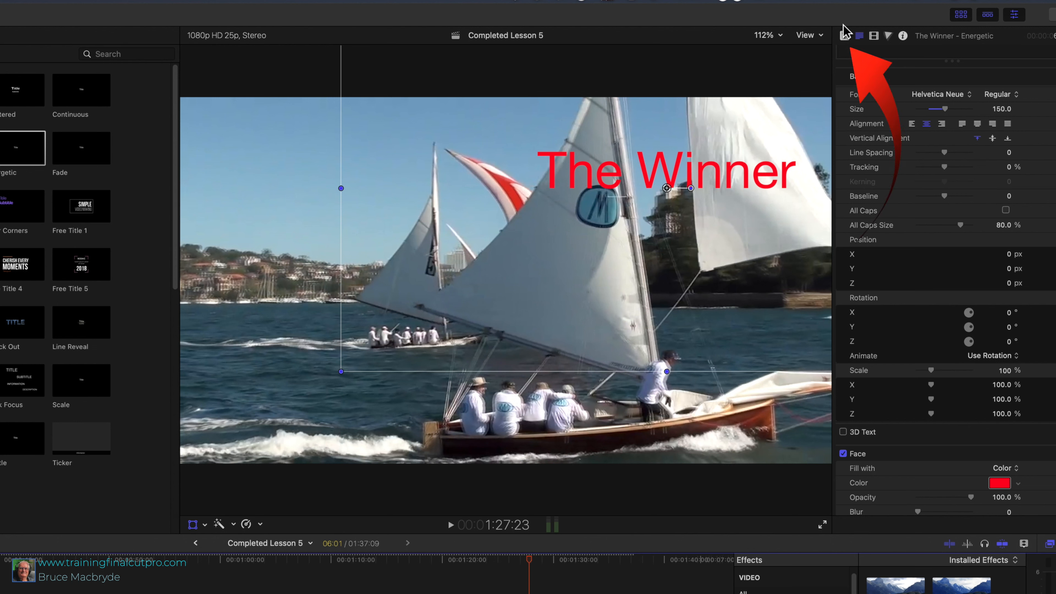
Step: In the Title inspector set the Build In animation to Bounce
click(845, 35)
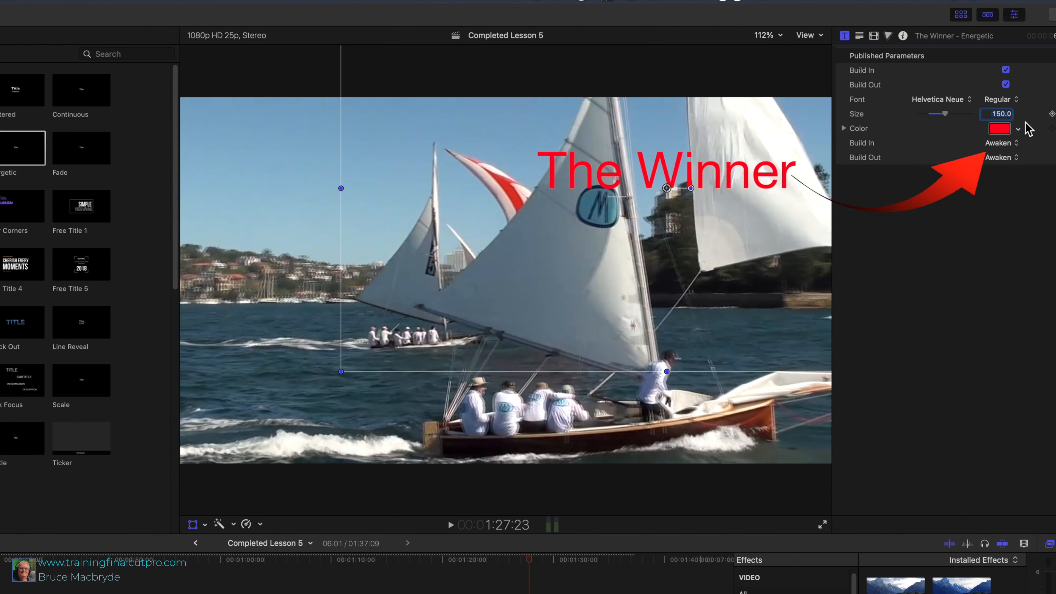
click(1018, 142)
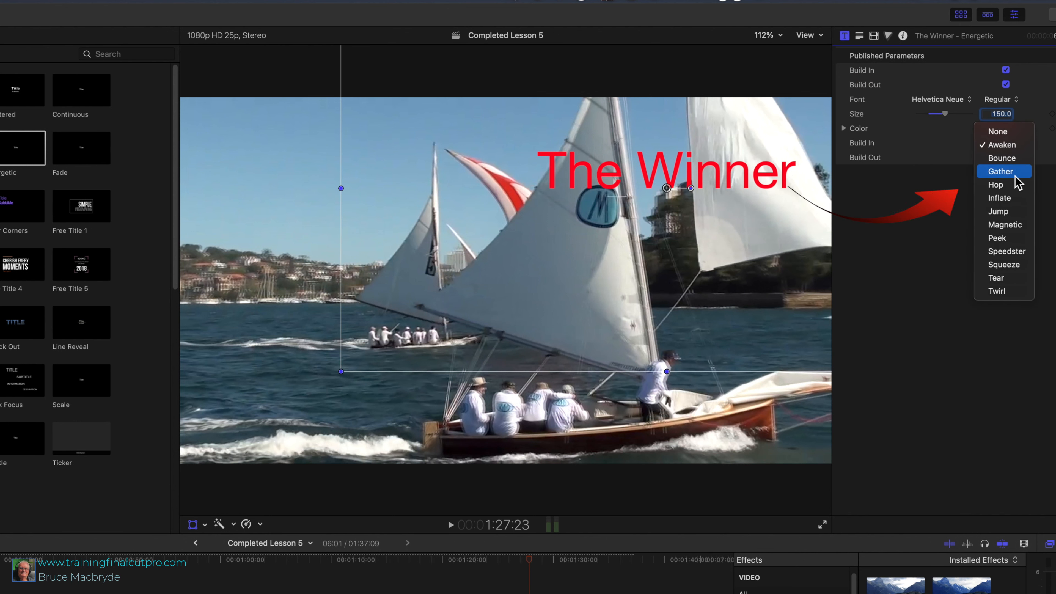
click(1002, 158)
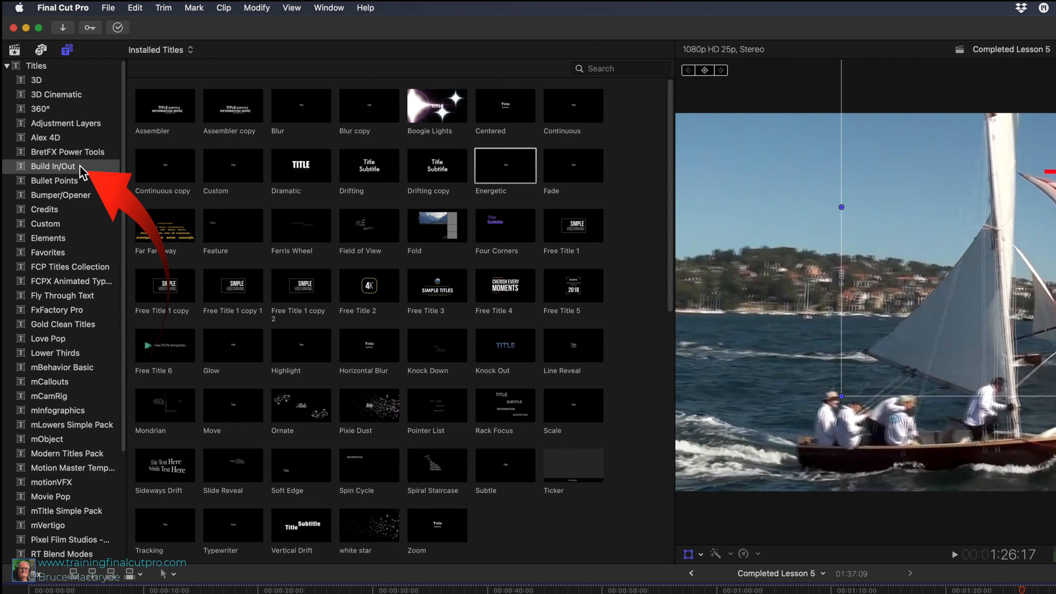
mouse_move(164, 405)
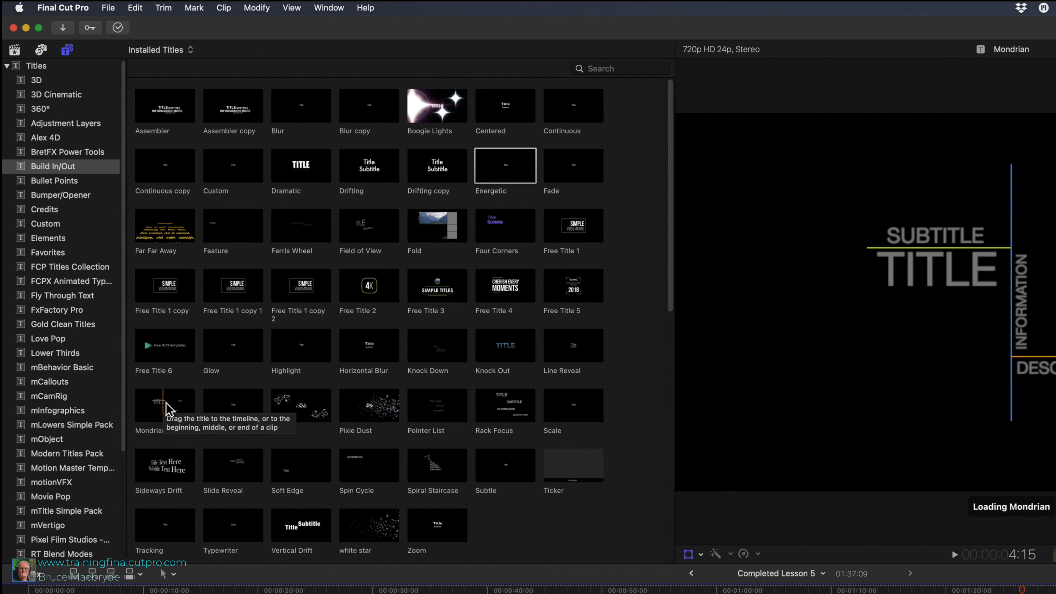
Step: Place the Mondrian Build In/Out title at the start of the timeline and go to its first frame
click(164, 405)
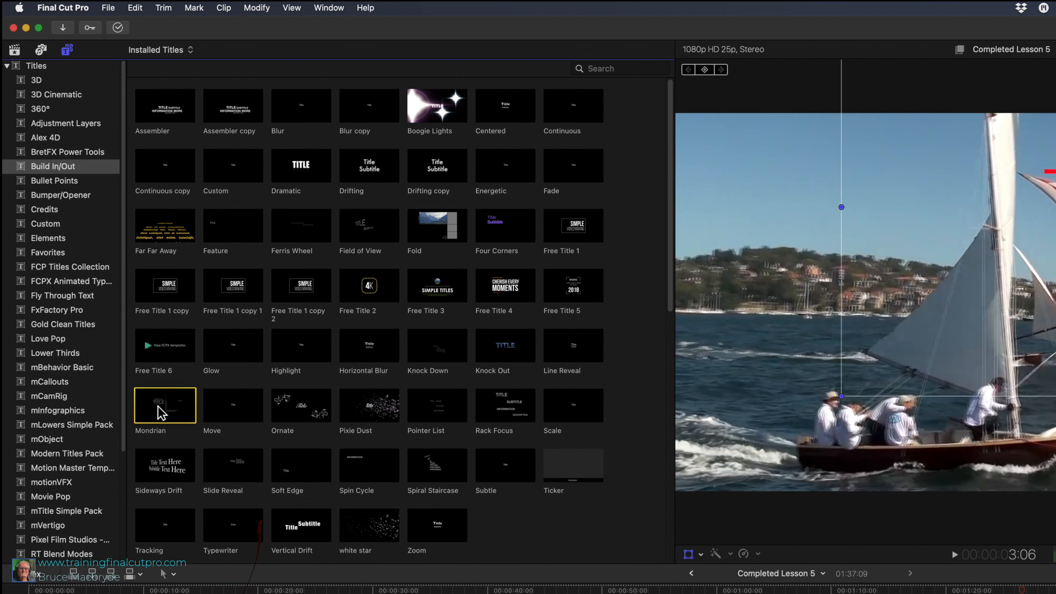
click(165, 405)
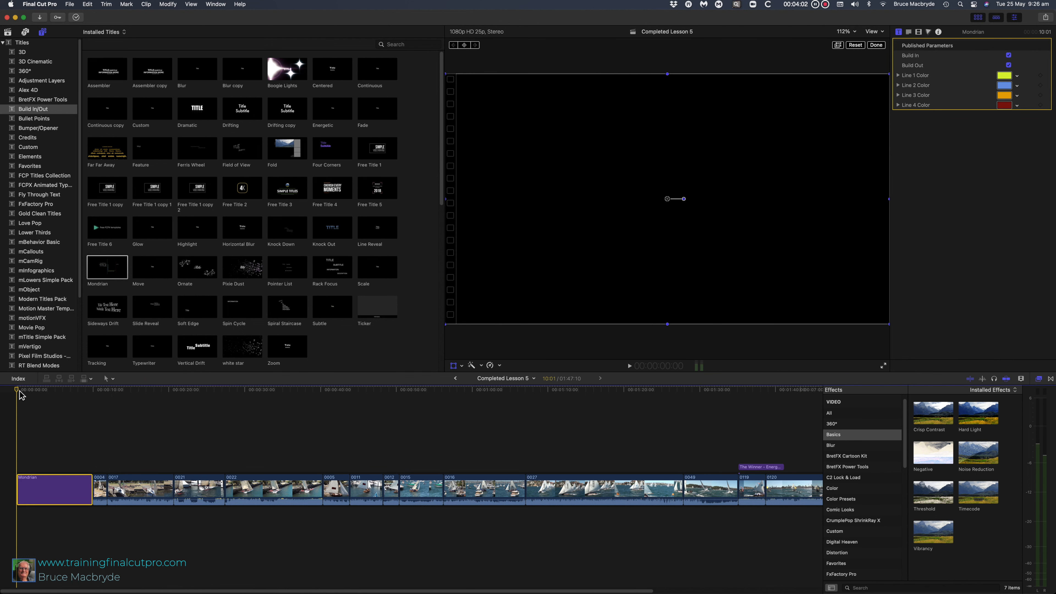
click(42, 390)
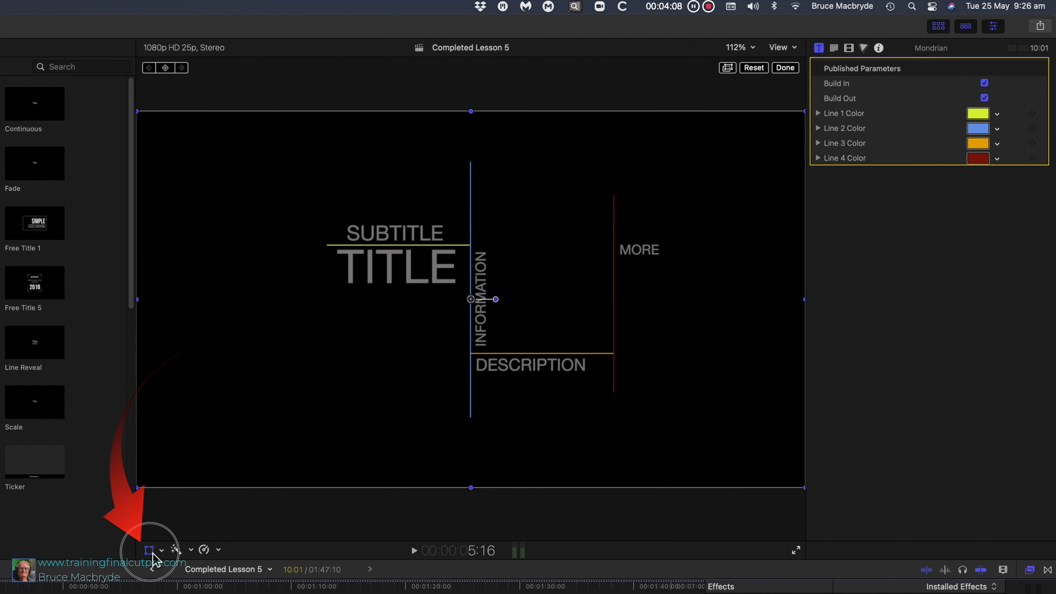
Step: With on-screen controls on, retype the lines as '18 Footers', 'Race' and 'Sydney Harbour'
click(149, 549)
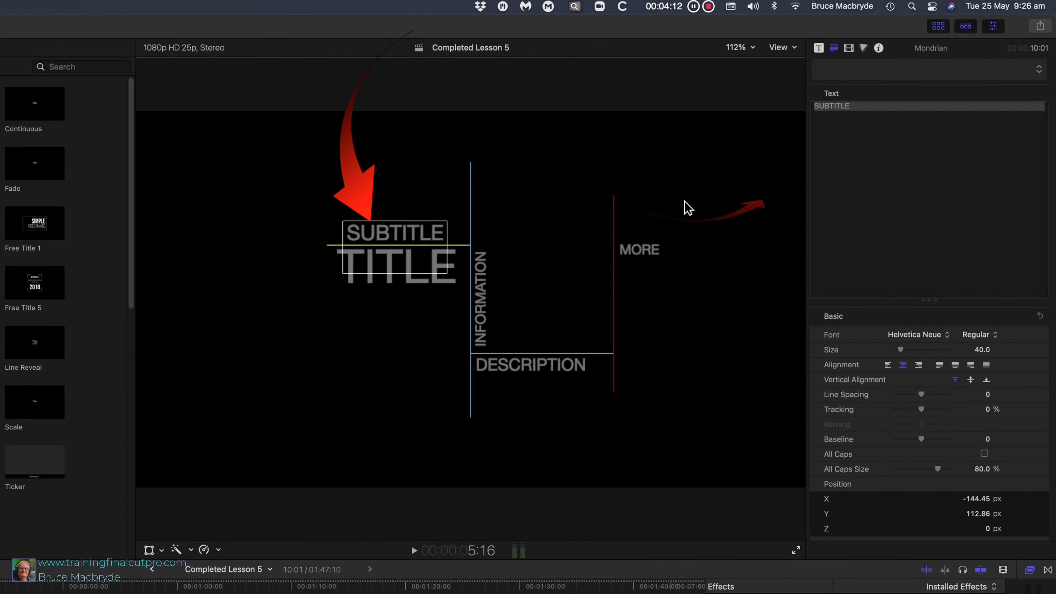
text(18 Footers)
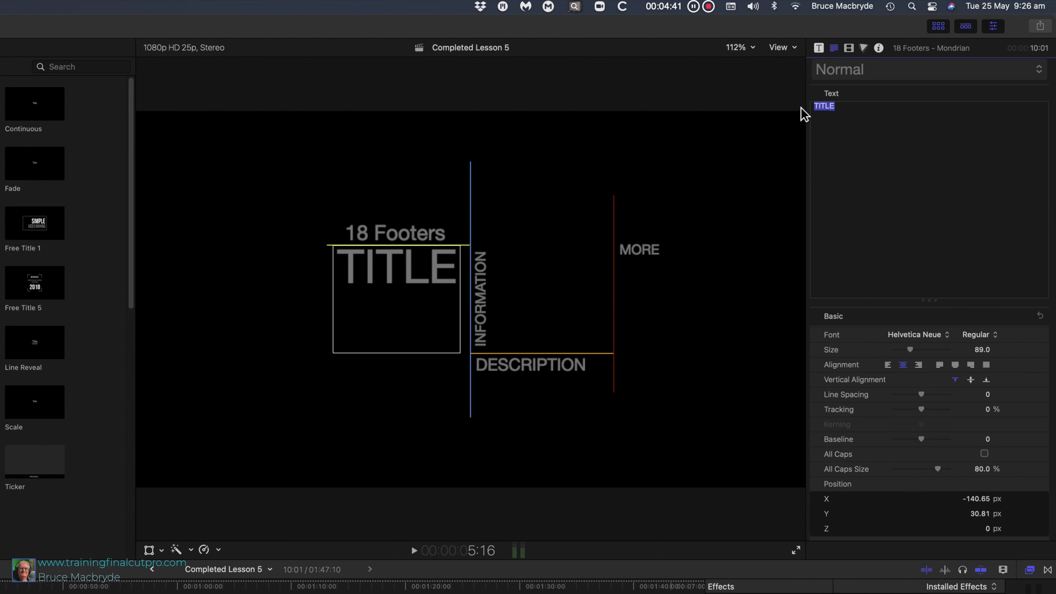
text(Race)
click(480, 297)
text(Da)
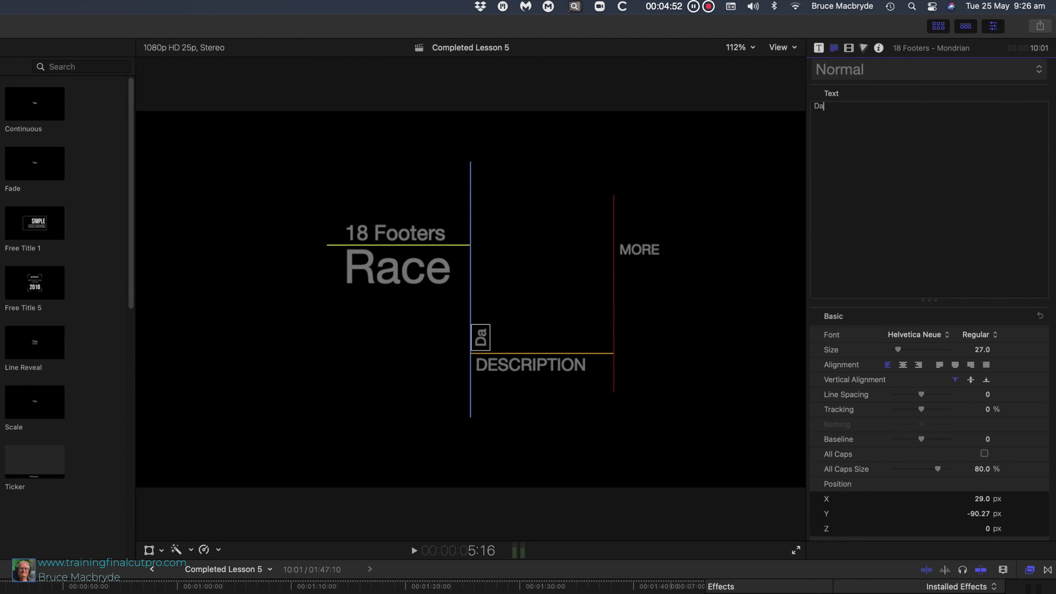
text(Sydney Harbour)
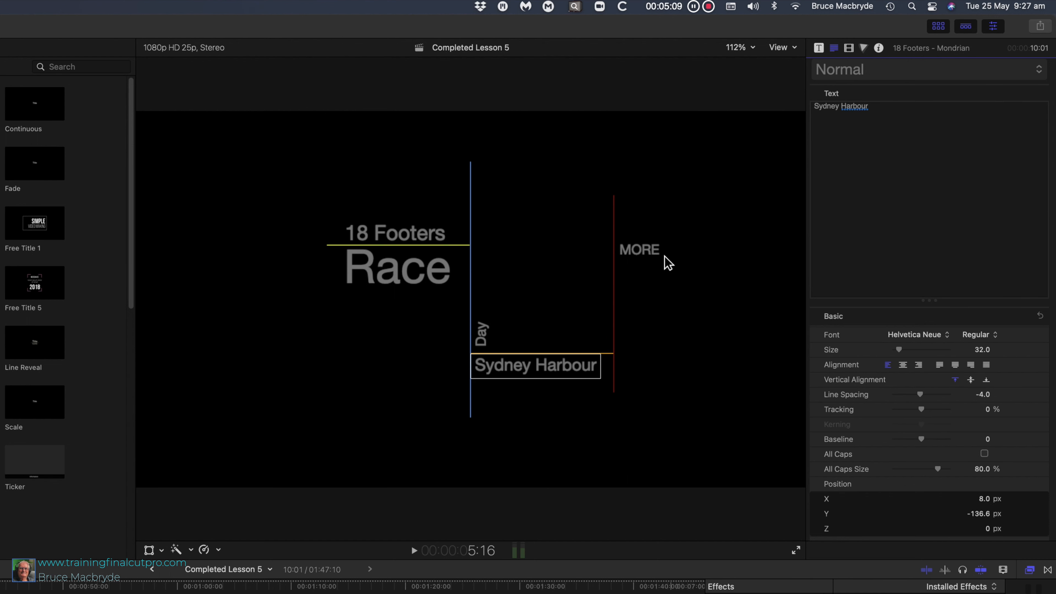
Step: Clear the MORE line and drag 'Day' up beside 'Race'
click(638, 249)
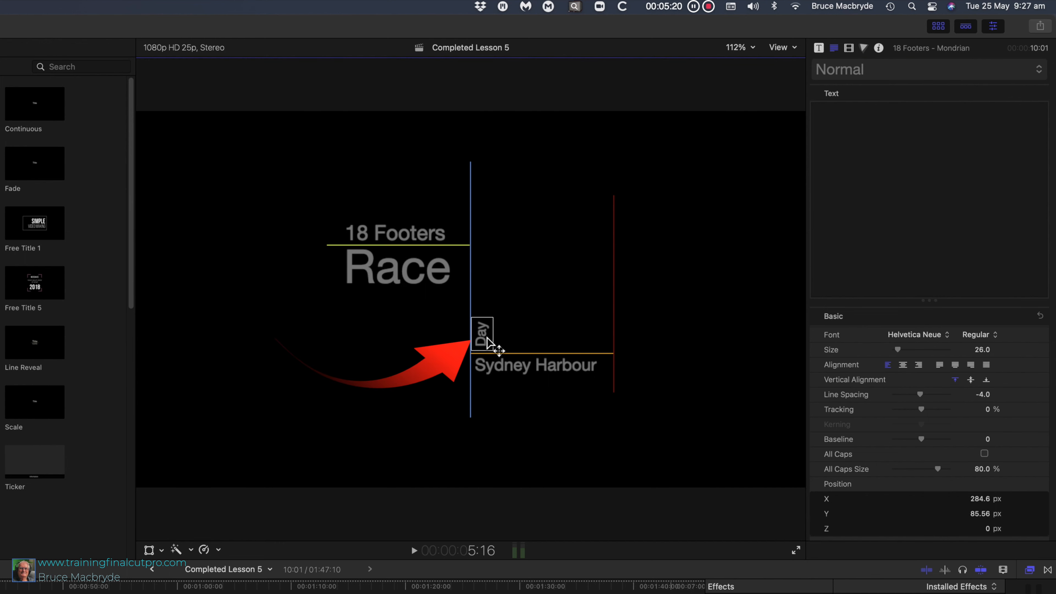
drag(481, 334, 480, 273)
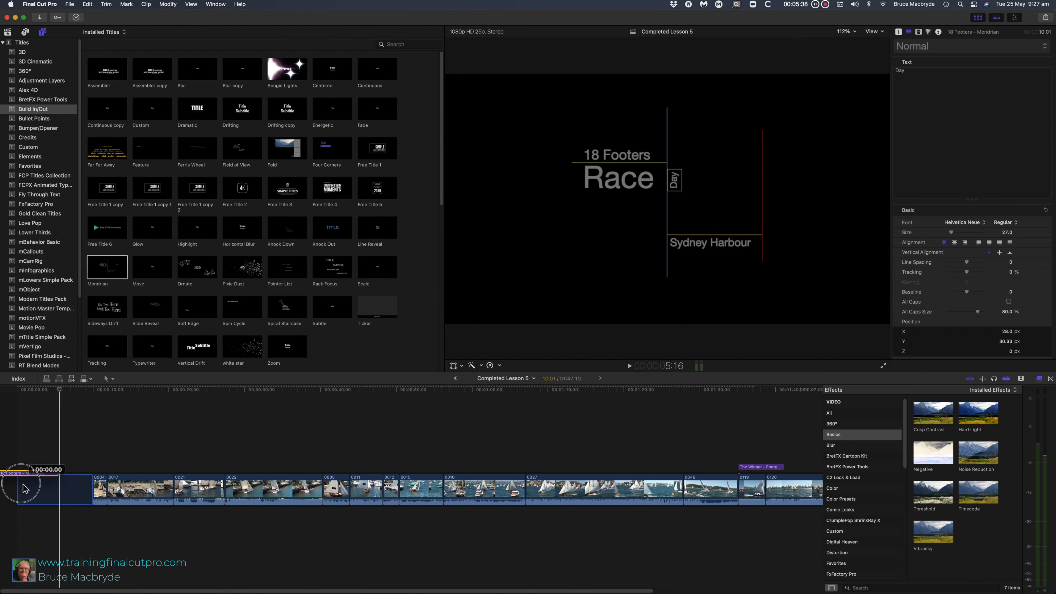
Step: Select the finished Mondrian opener clip in the timeline
click(44, 489)
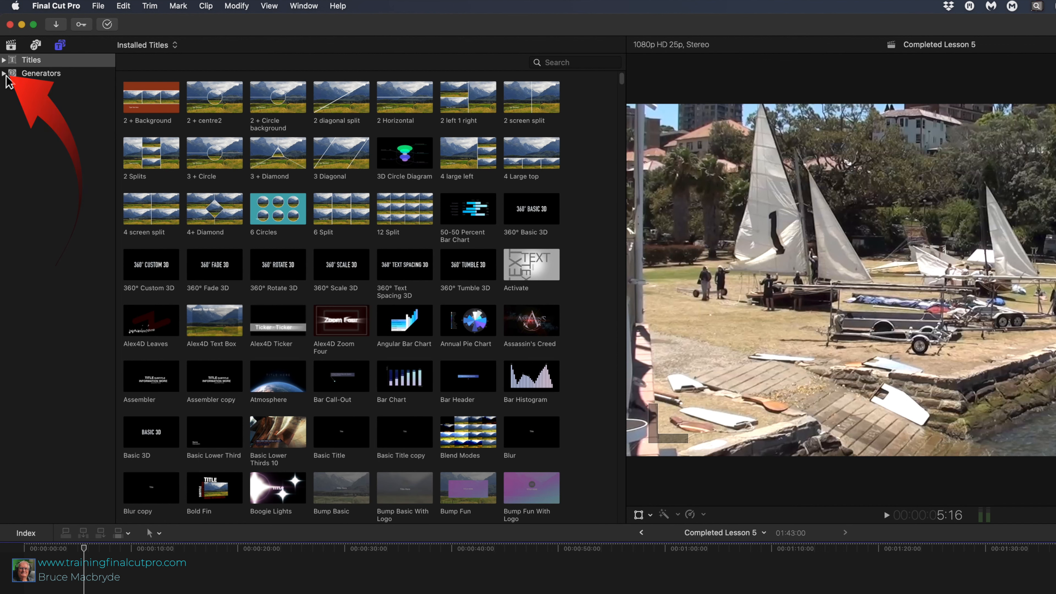
Step: Add the Paper generator from Generators > Textures under the Mondrian title
click(4, 72)
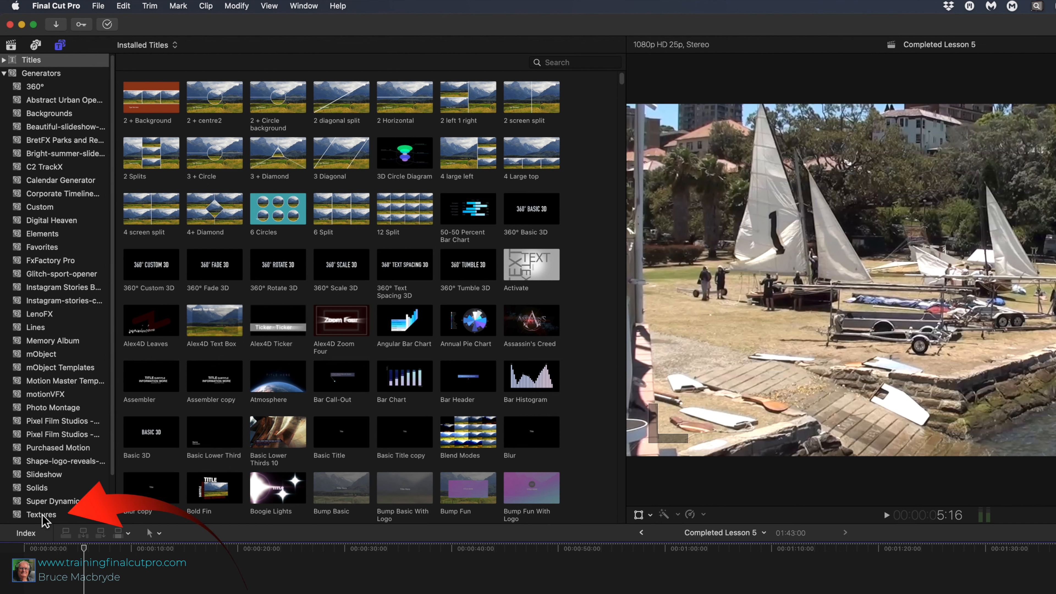
click(42, 515)
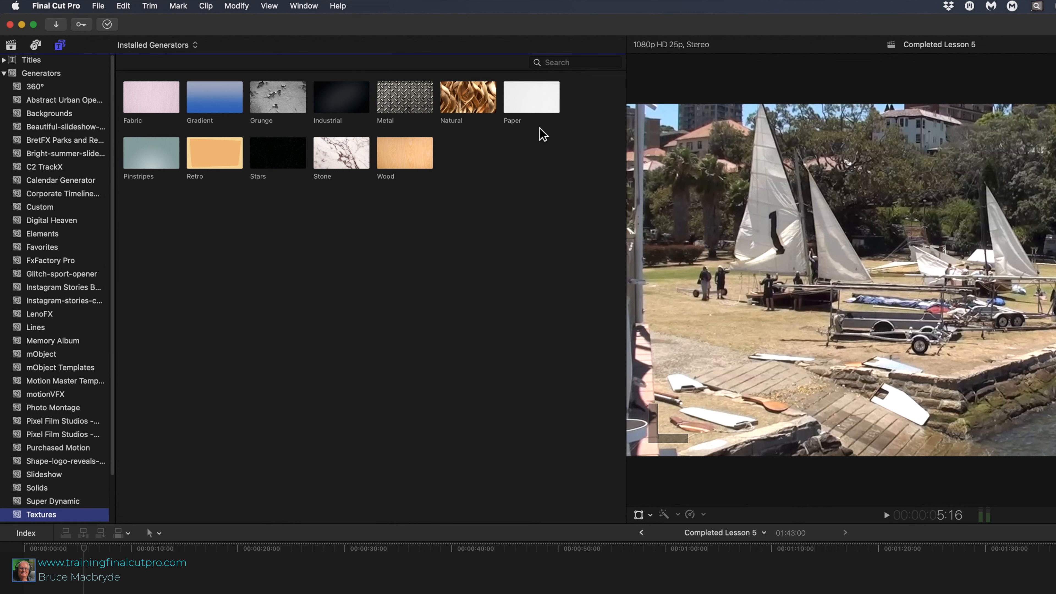
click(531, 96)
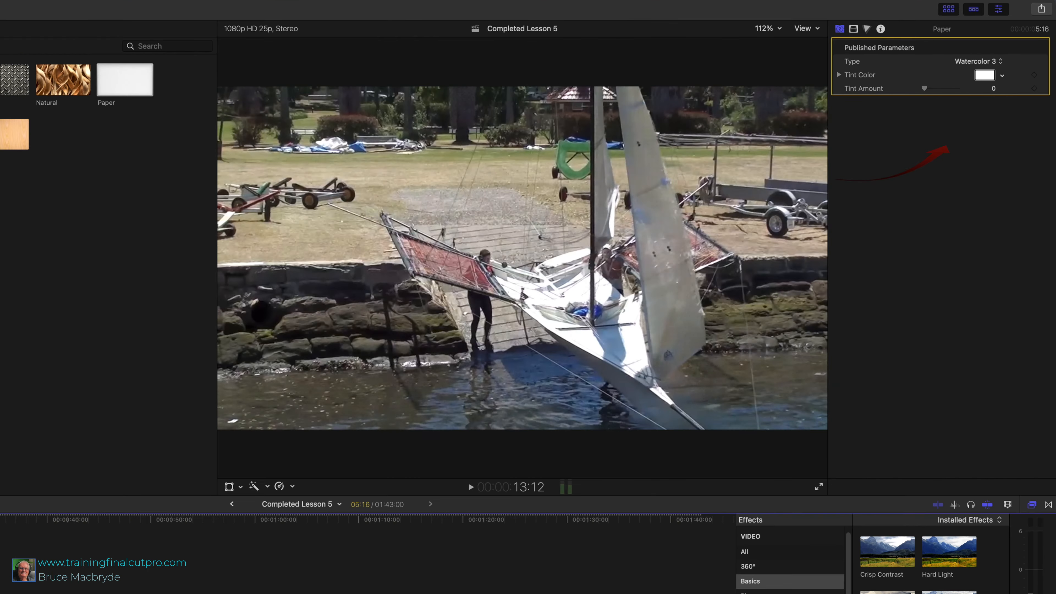
Step: Set the Paper type to Watercolor 2 with a blue Tint Color at Tint Amount 1.0
click(978, 61)
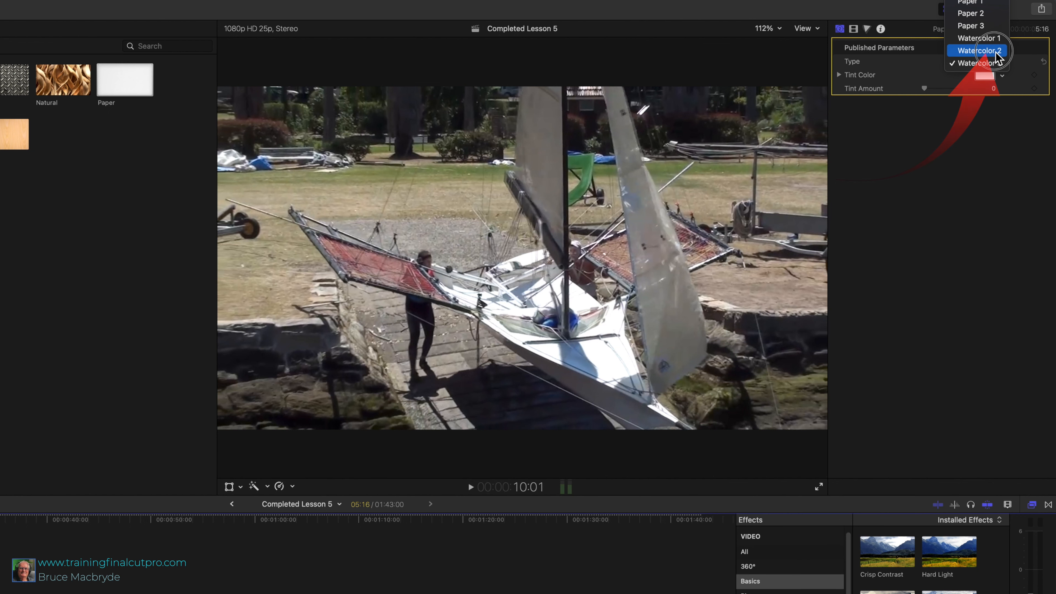
click(978, 51)
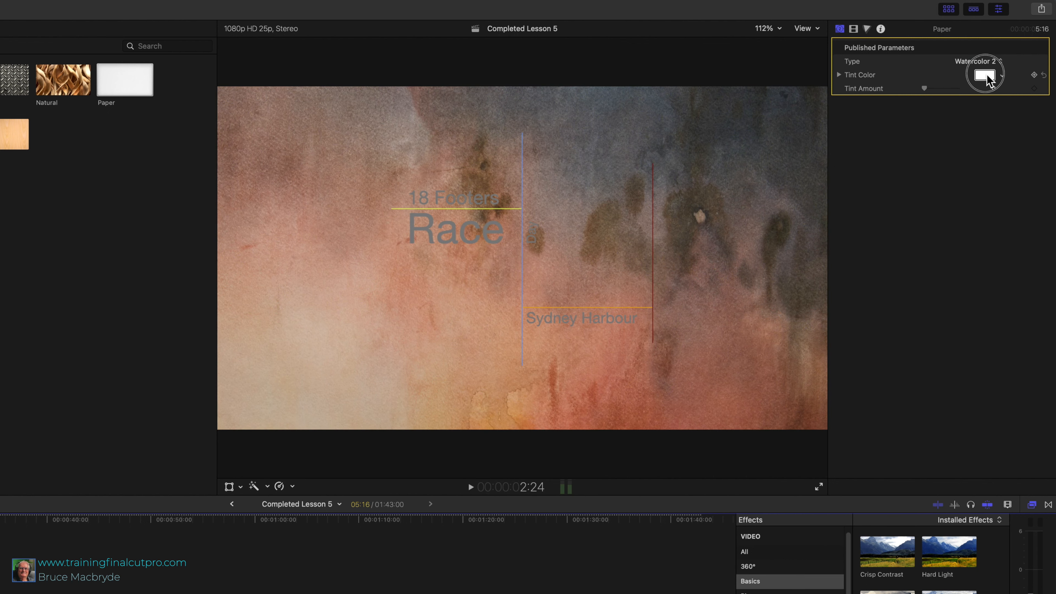
click(984, 73)
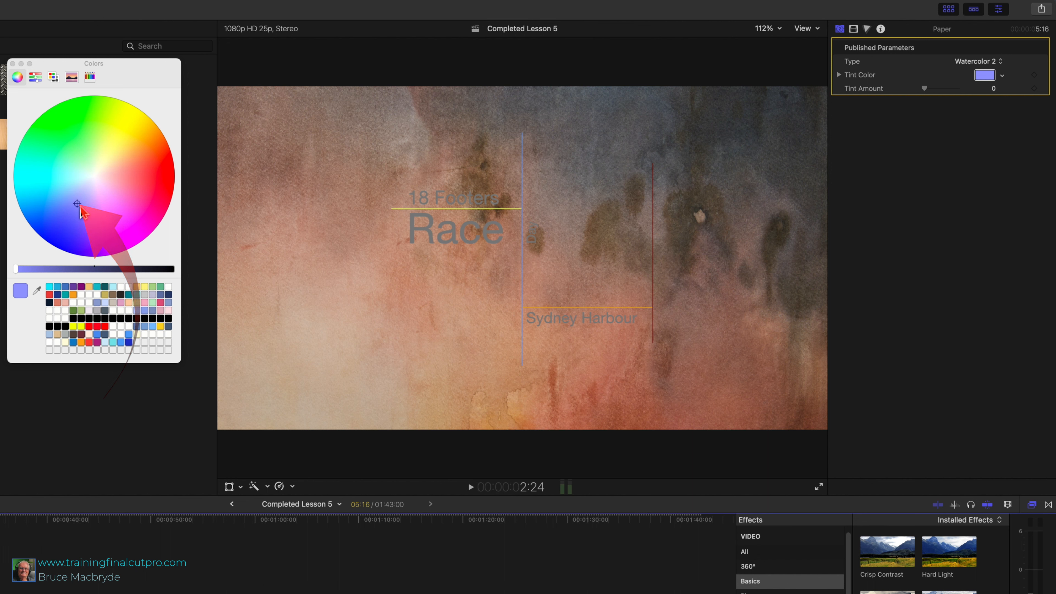
drag(926, 88, 933, 88)
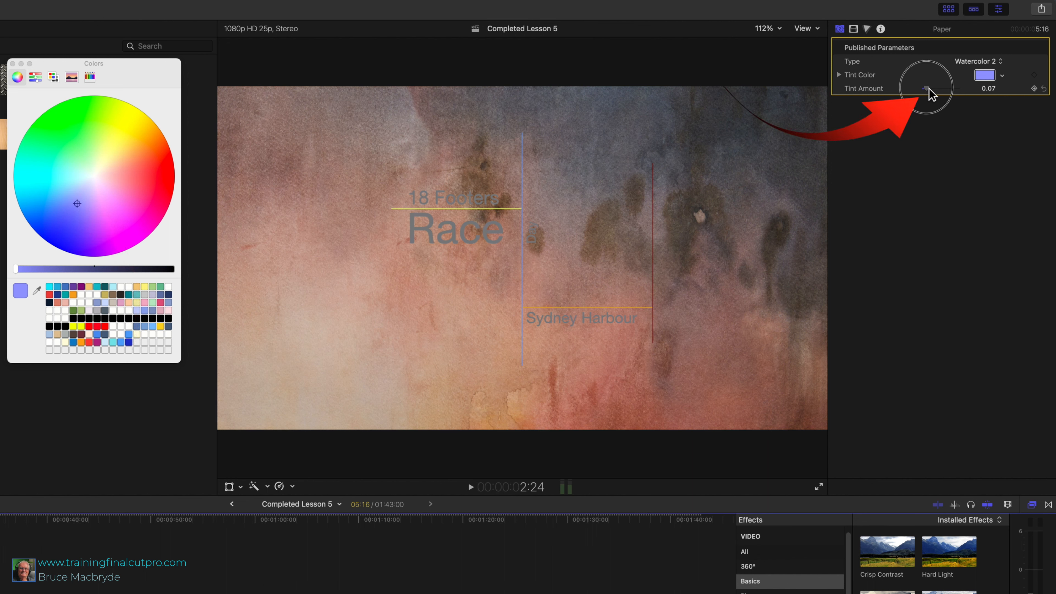
drag(912, 88, 936, 88)
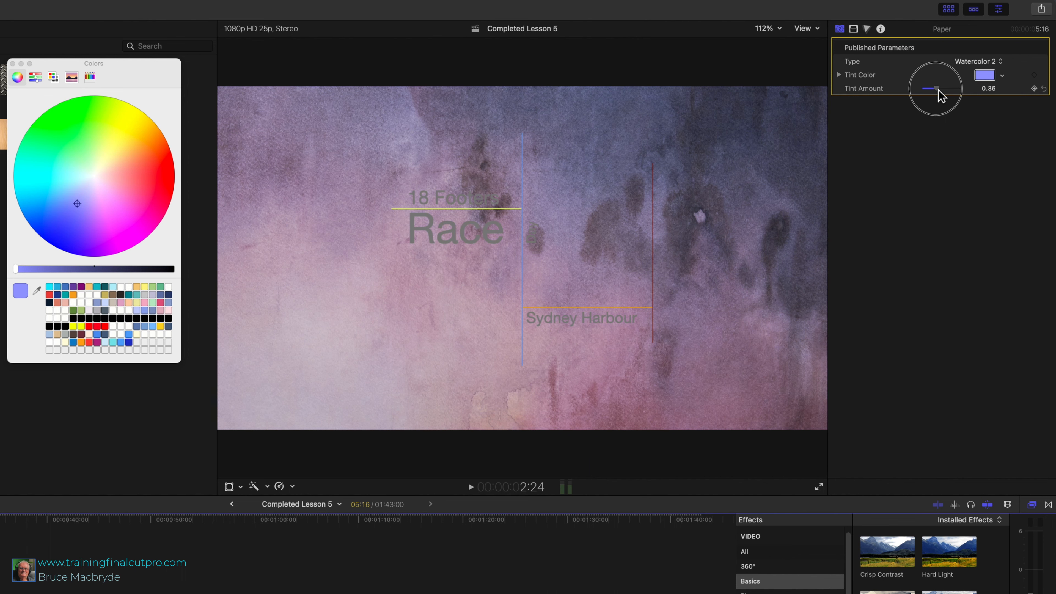
drag(933, 88, 953, 88)
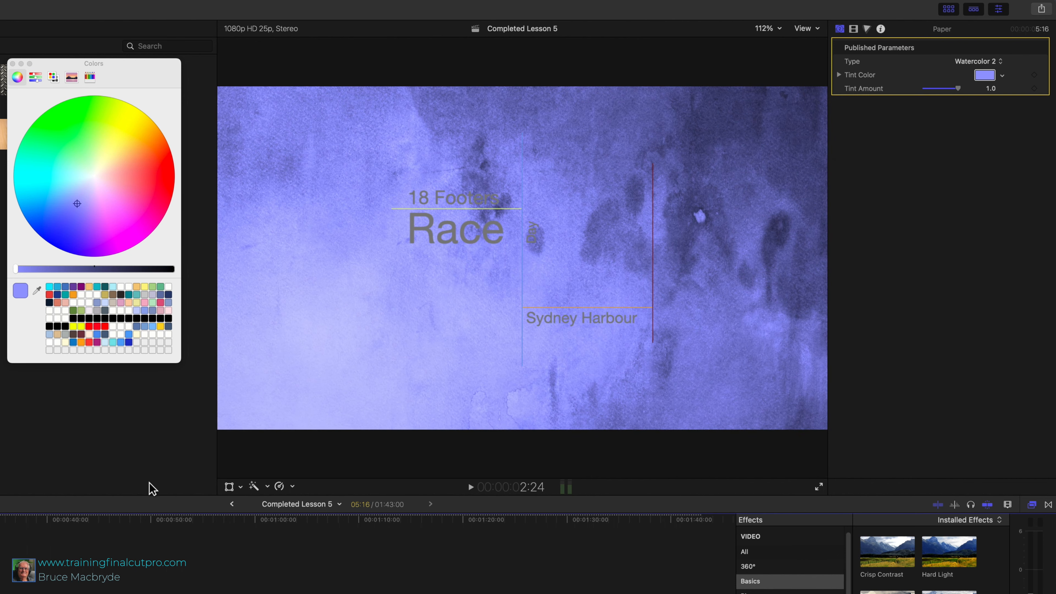